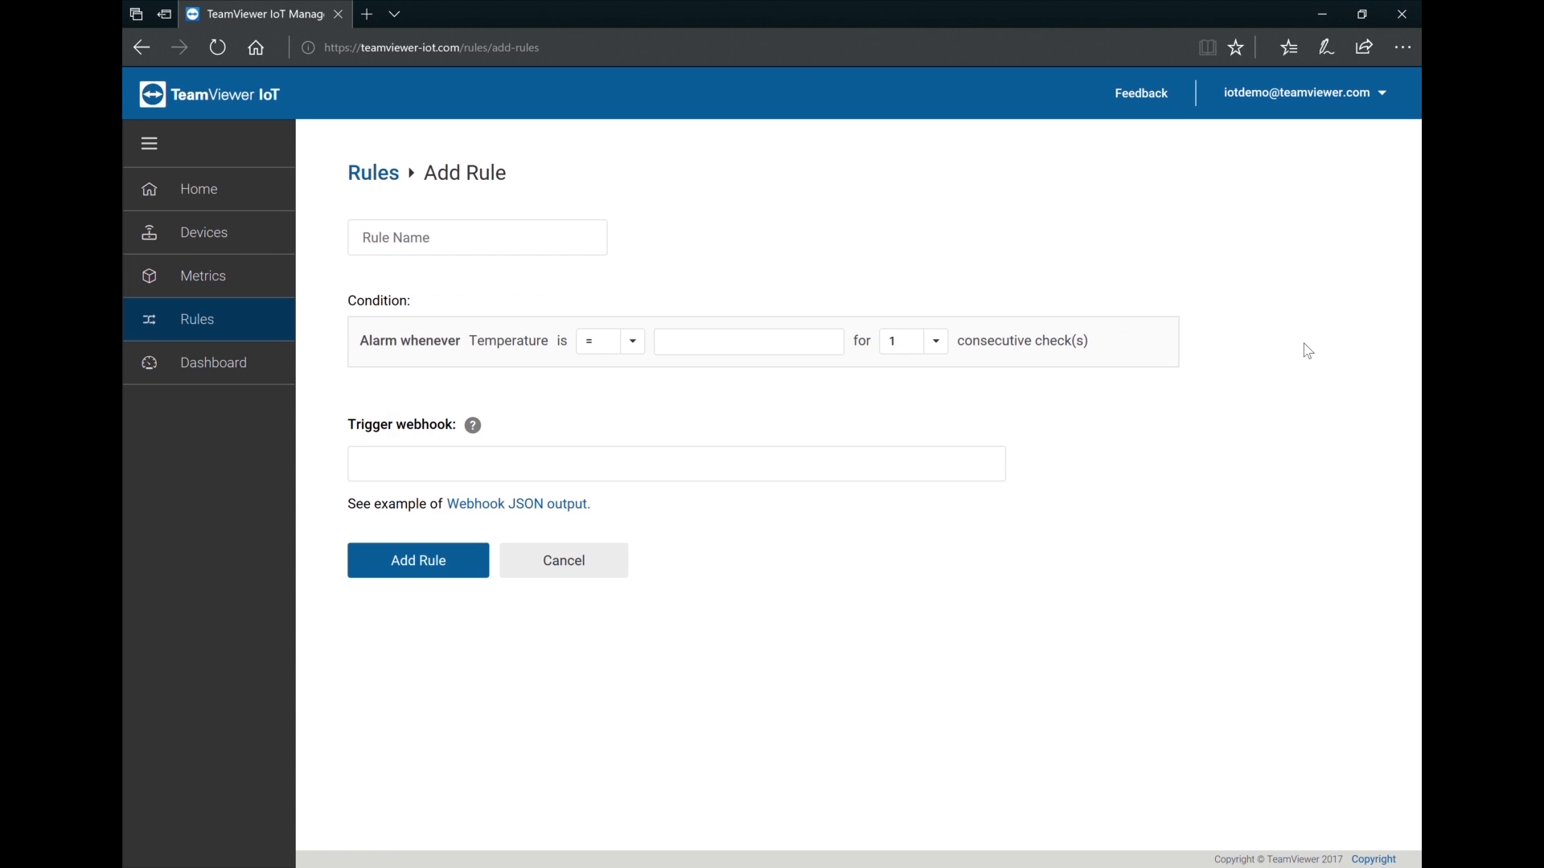
- Start remote control of the NI-cRIO-9068-IIoT device from Devices and switch its pump on
left_click(610, 341)
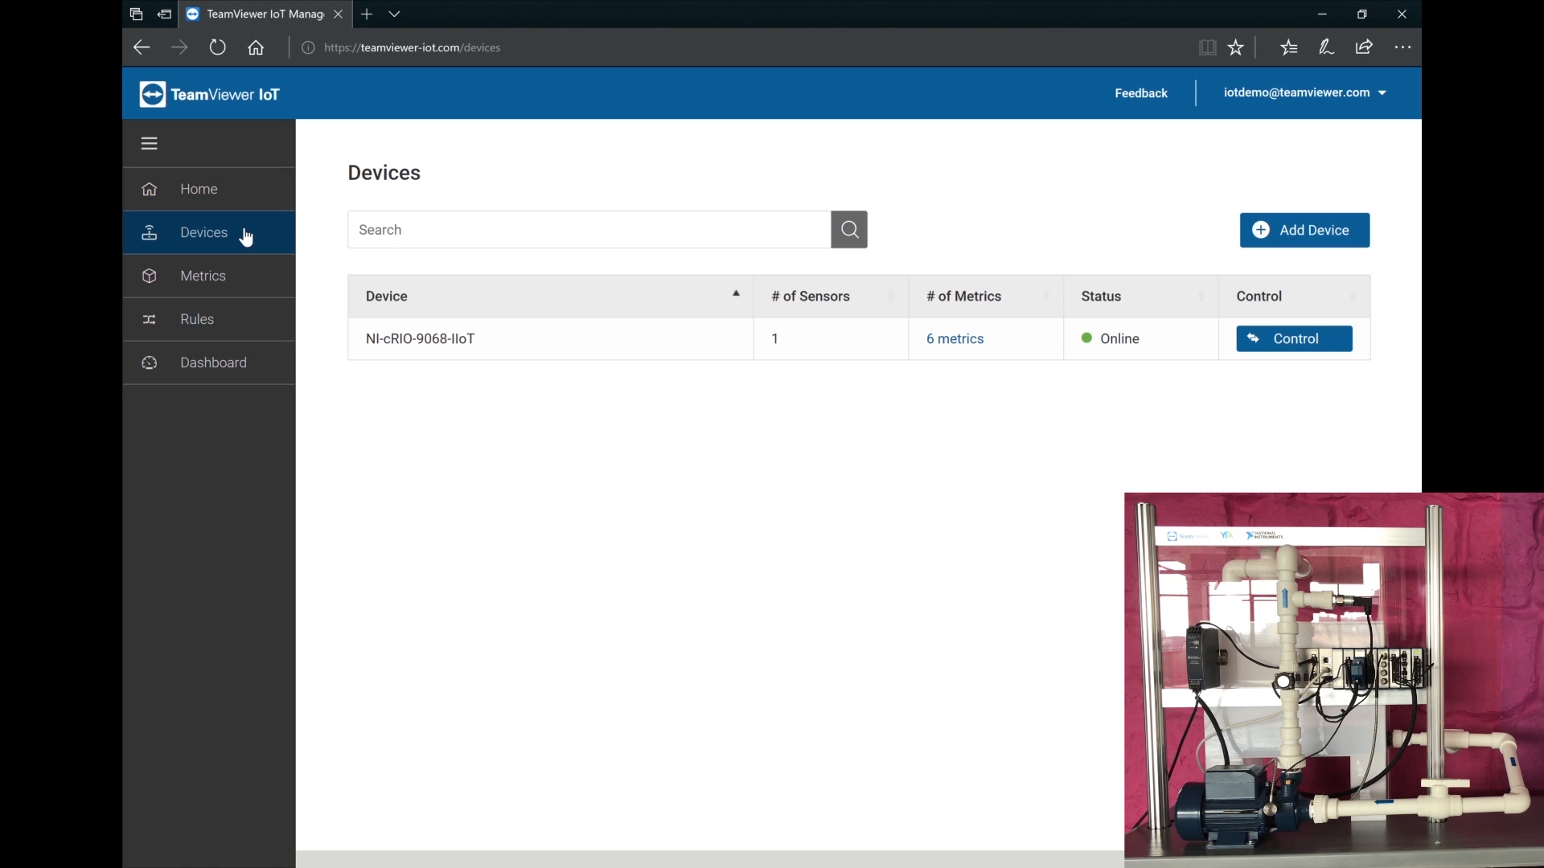
mouse_move(1181, 415)
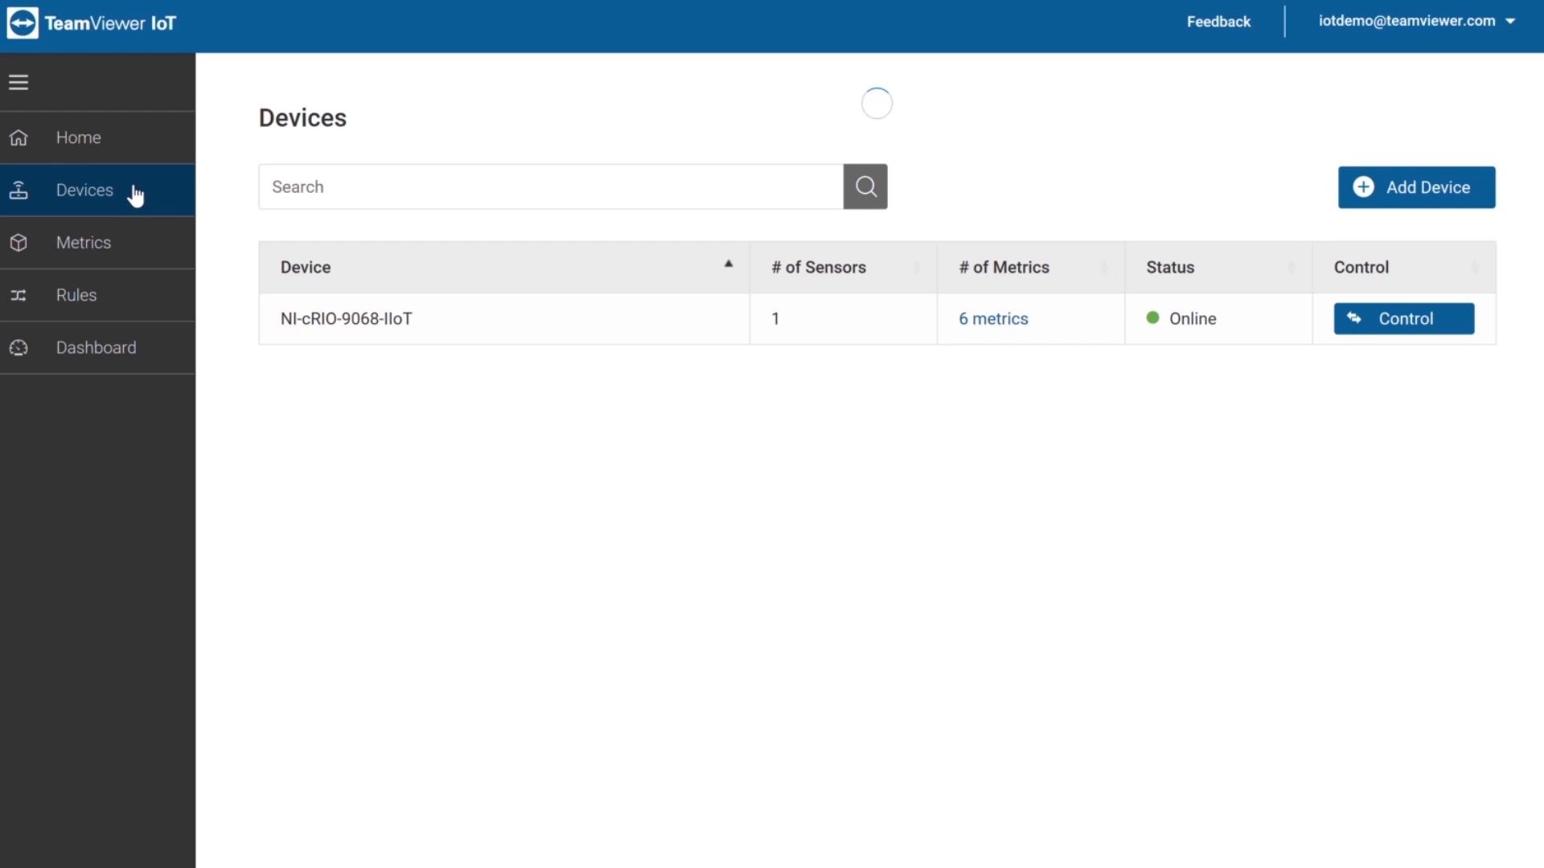
left_click(1402, 319)
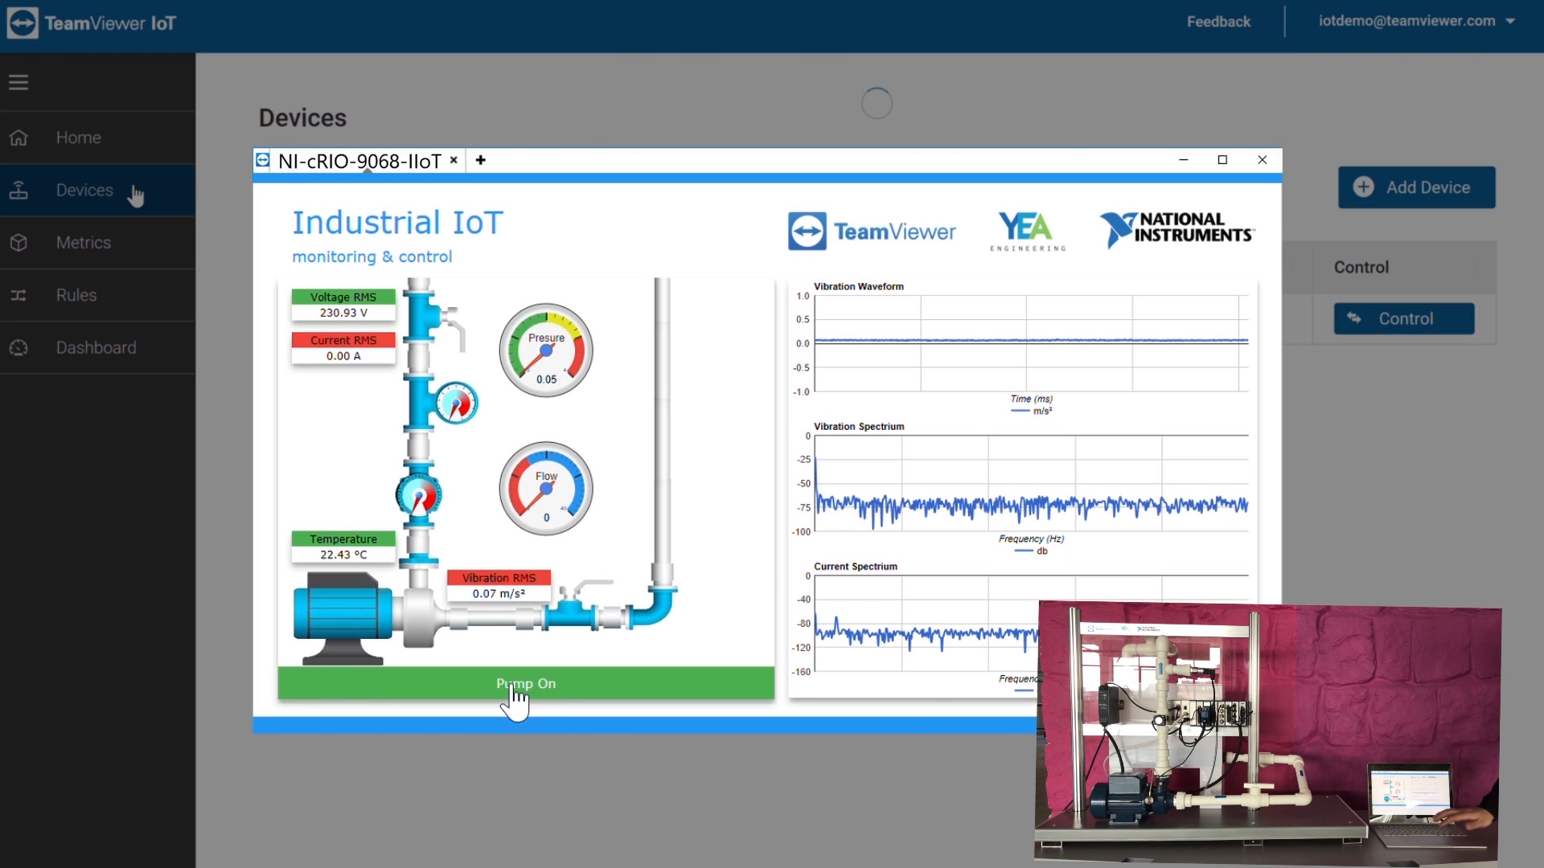
left_click(524, 683)
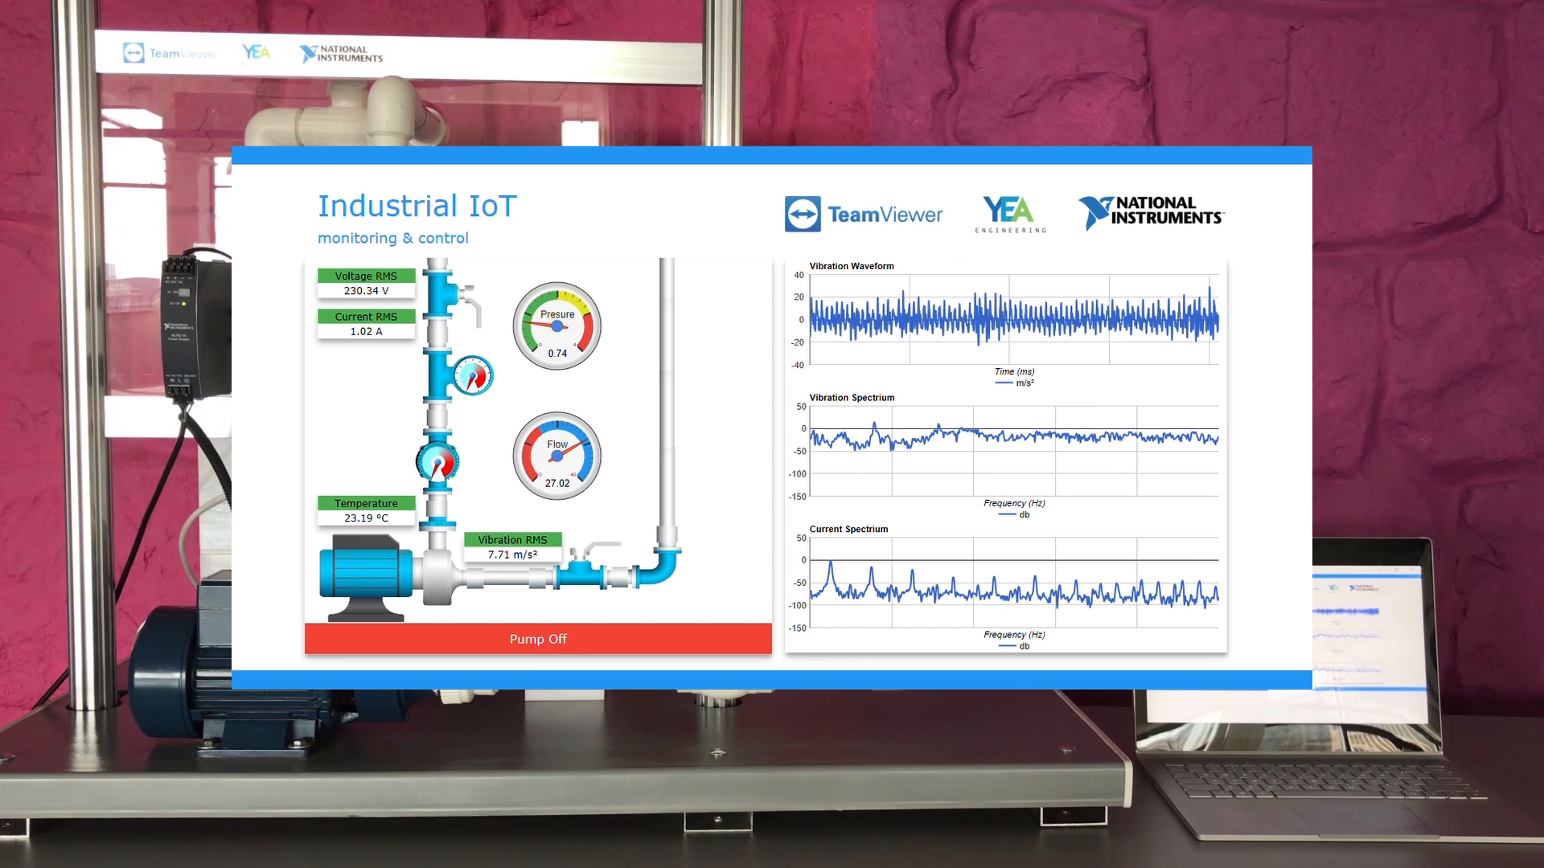
- Switch the pump off on the remote Industrial IoT dashboard so current and flow drop to zero
left_click(537, 640)
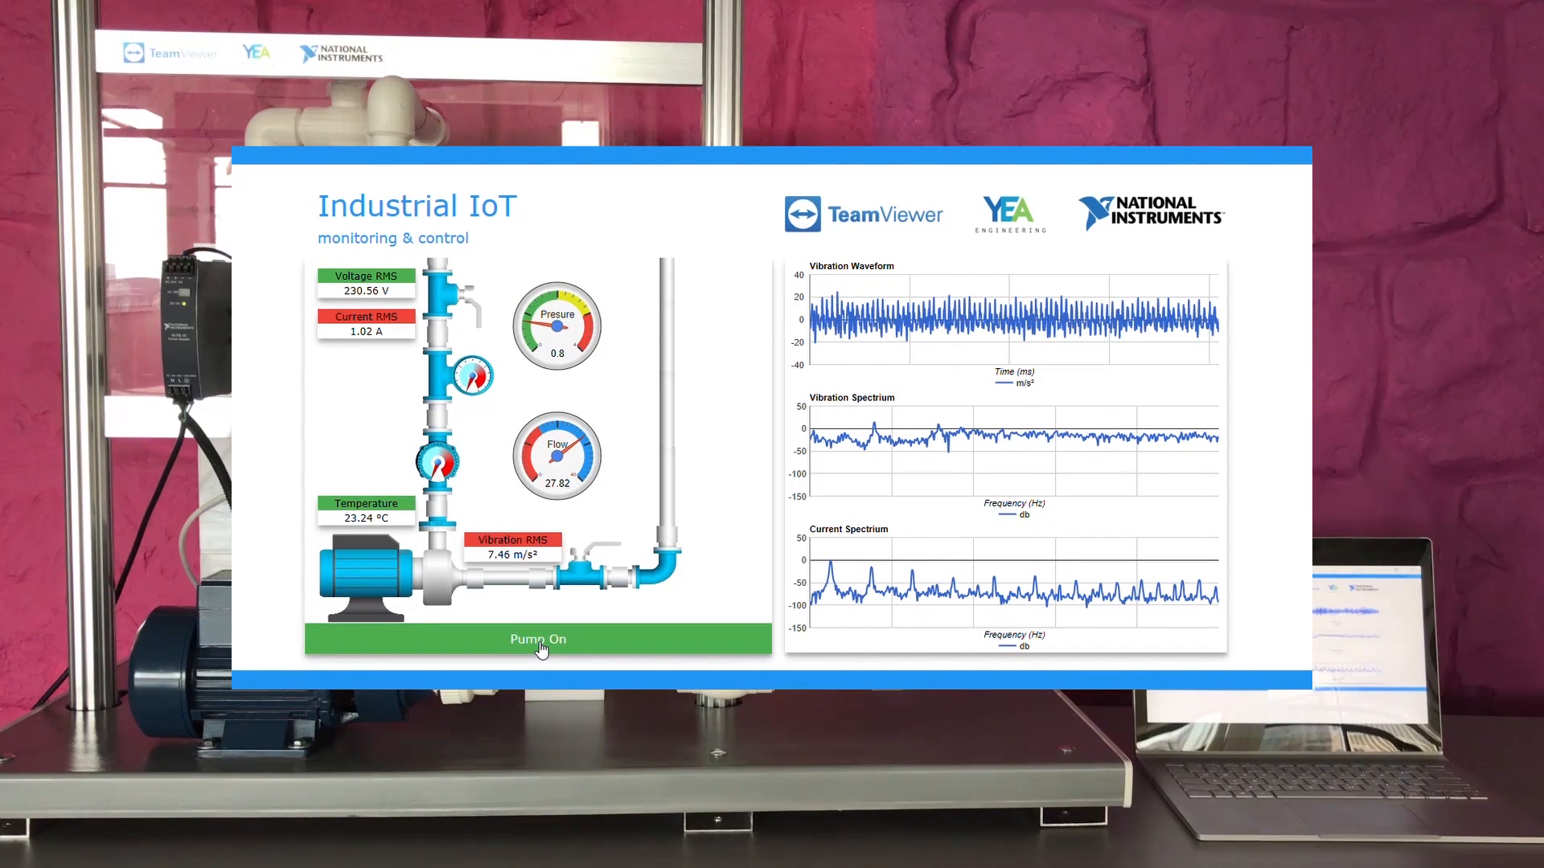
left_click(537, 640)
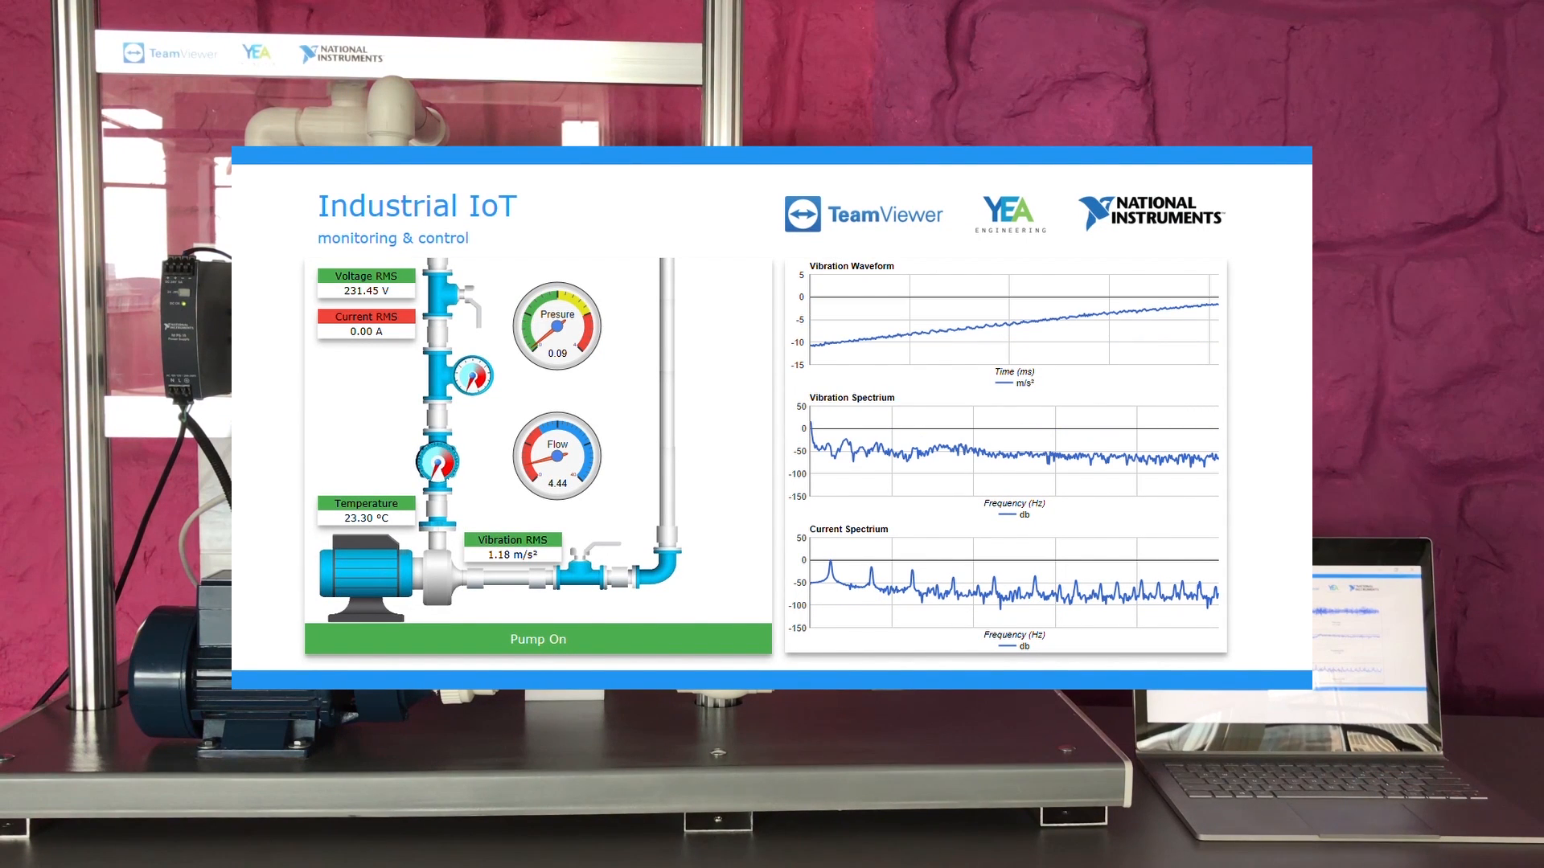